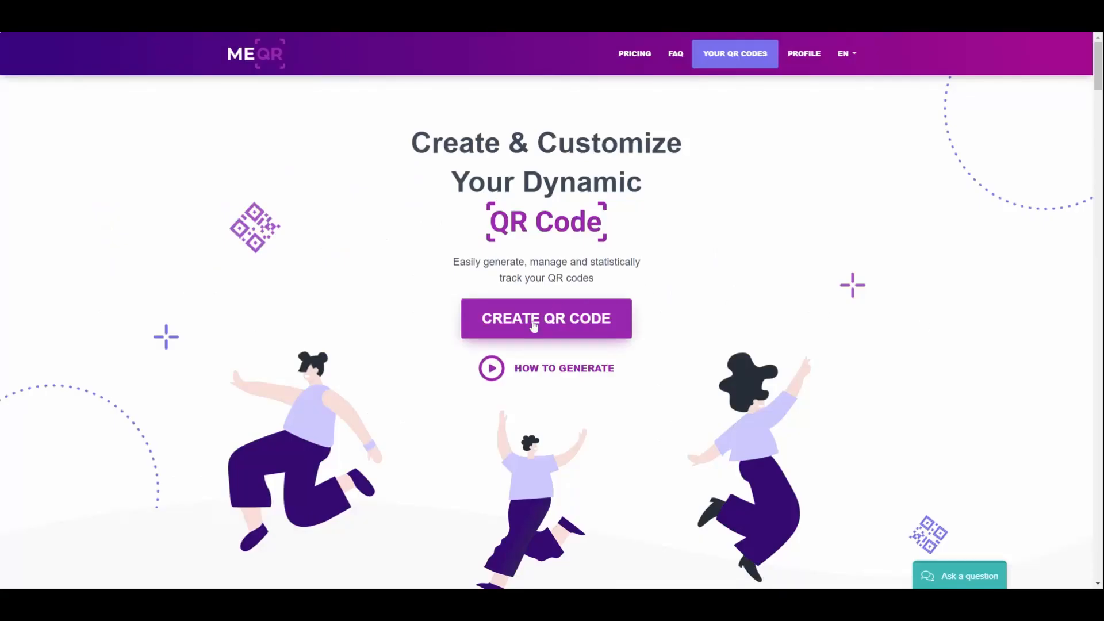
# - Start a new QR code from the ME-QR home page
pyautogui.click(546, 318)
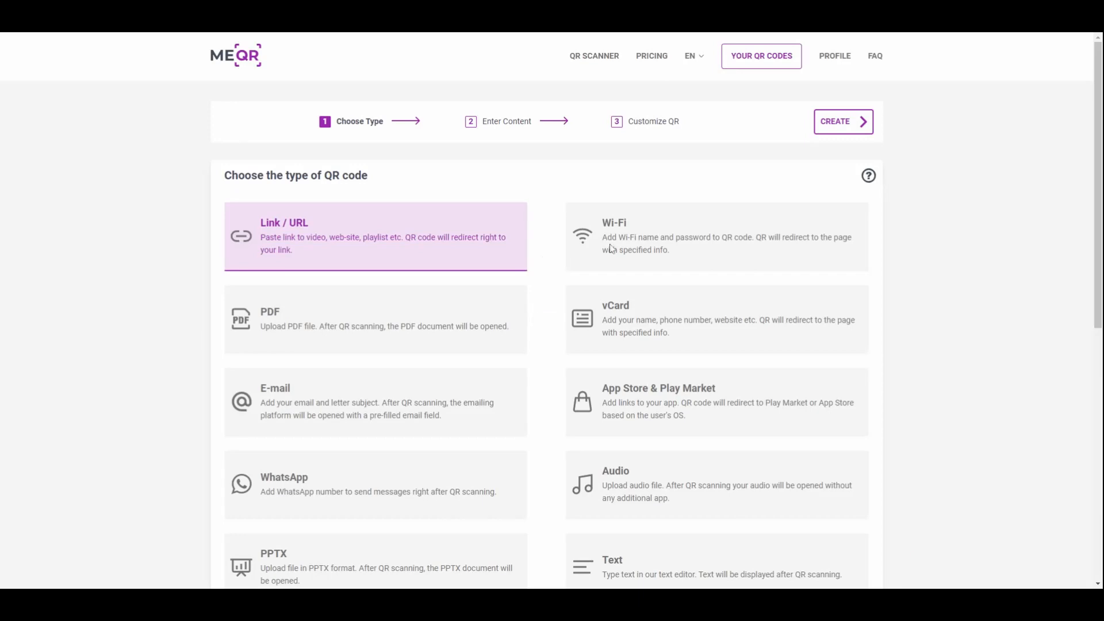
# - Make a Wi-Fi QR code with WPA/WPA2 encryption and a network password
pyautogui.click(716, 236)
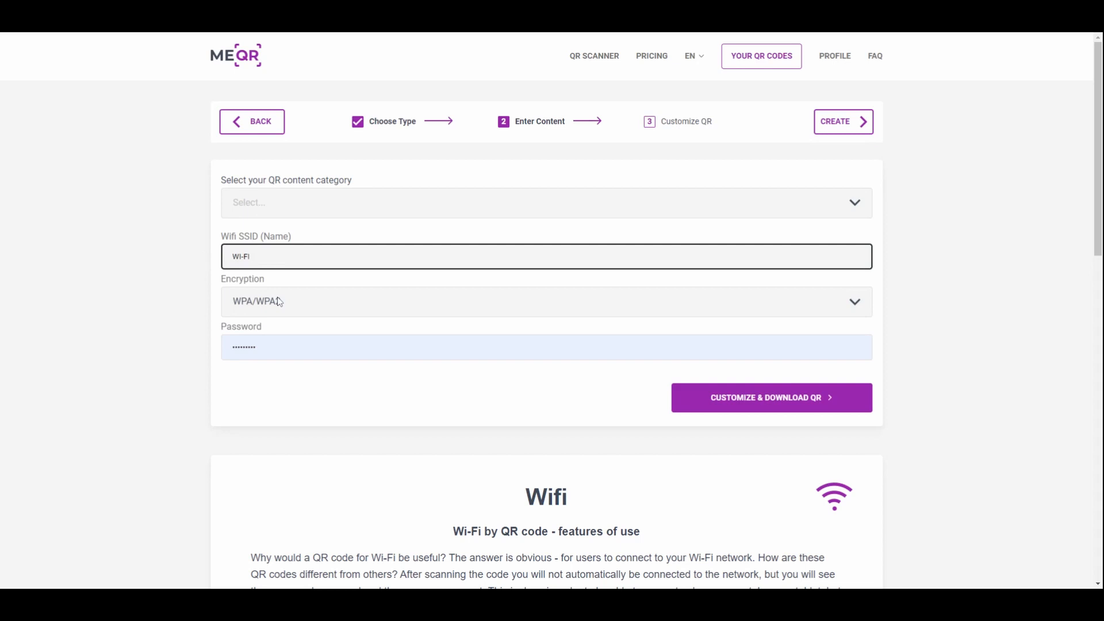
pyautogui.click(546, 301)
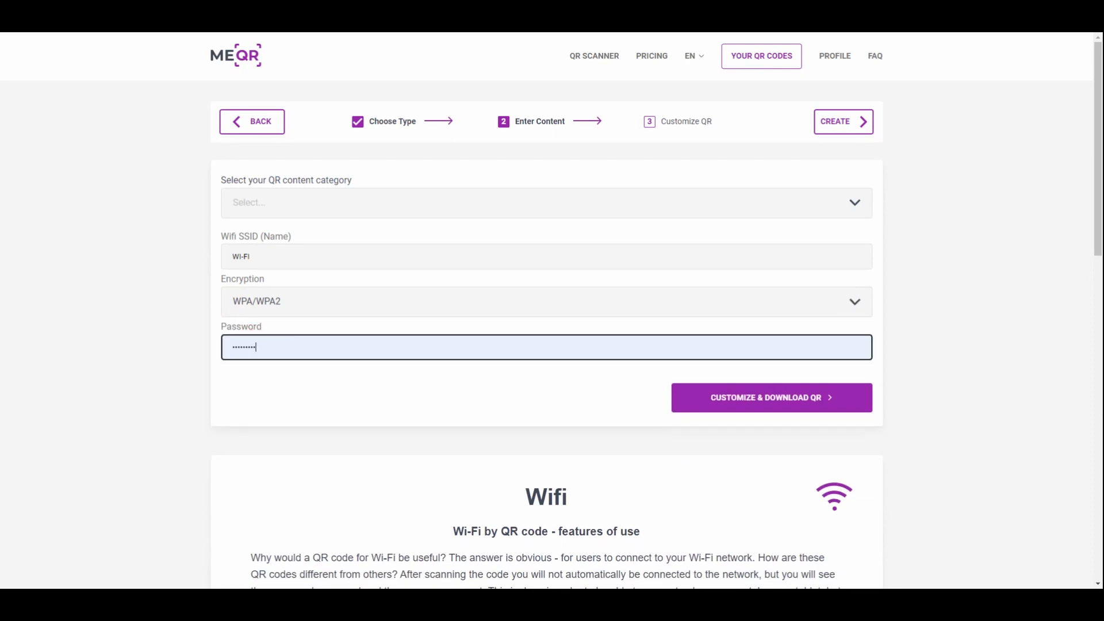
pyautogui.click(546, 347)
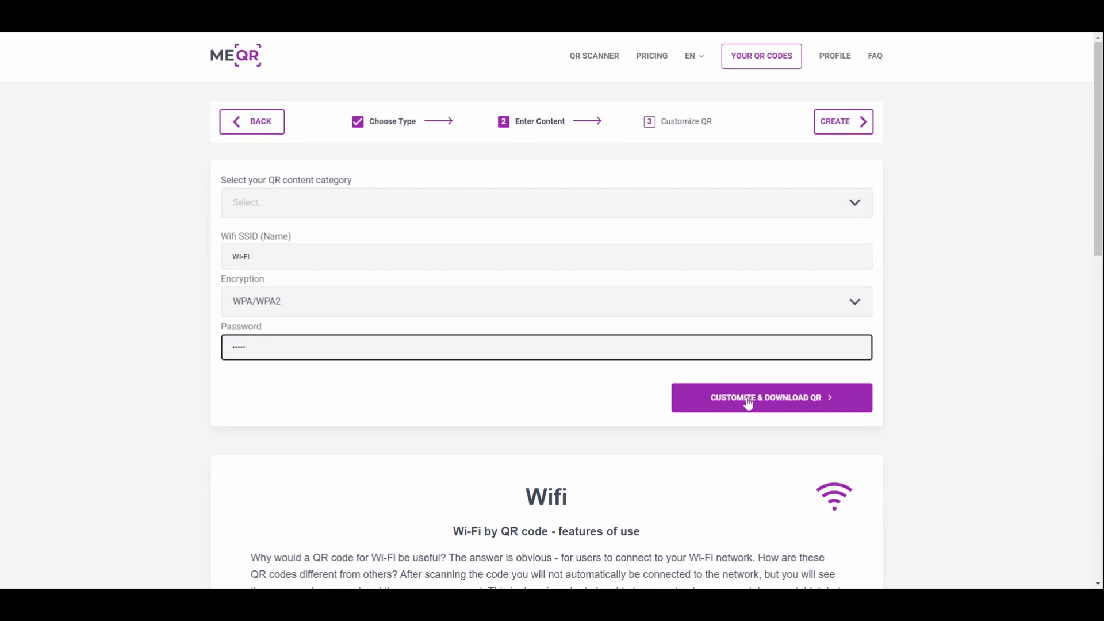
# - Give the QR code a green speech-bubble frame
pyautogui.click(772, 397)
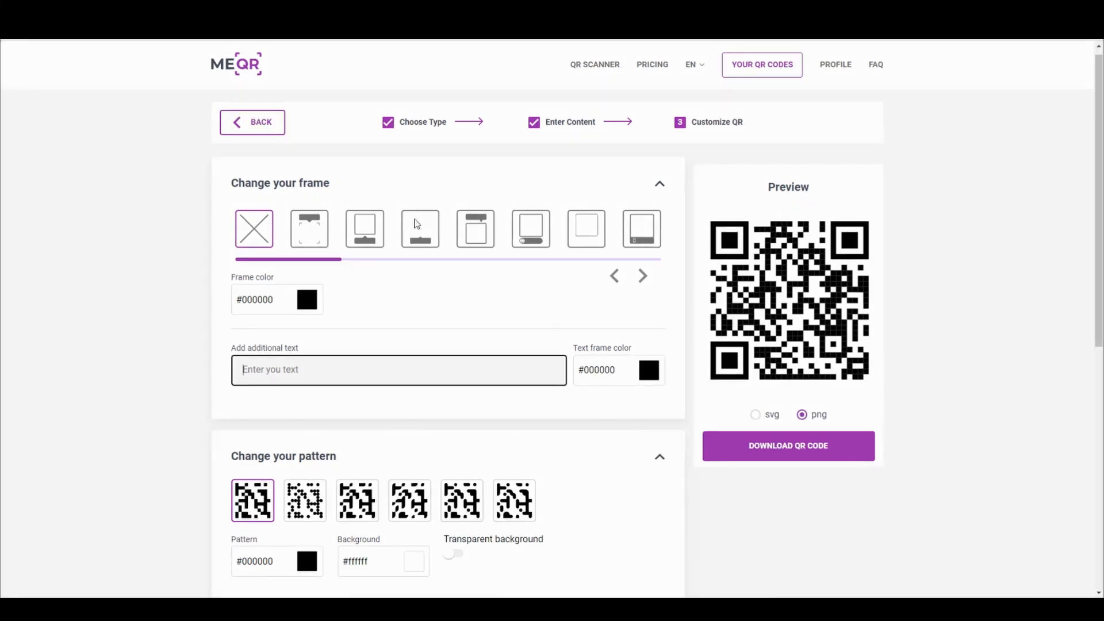
pyautogui.click(308, 229)
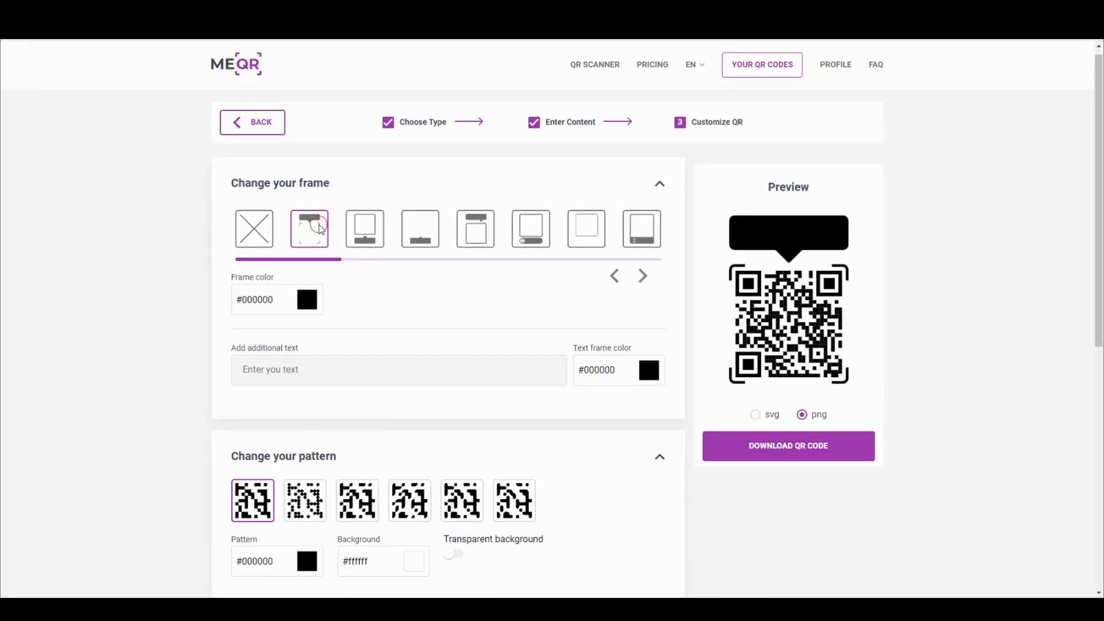
pyautogui.click(307, 299)
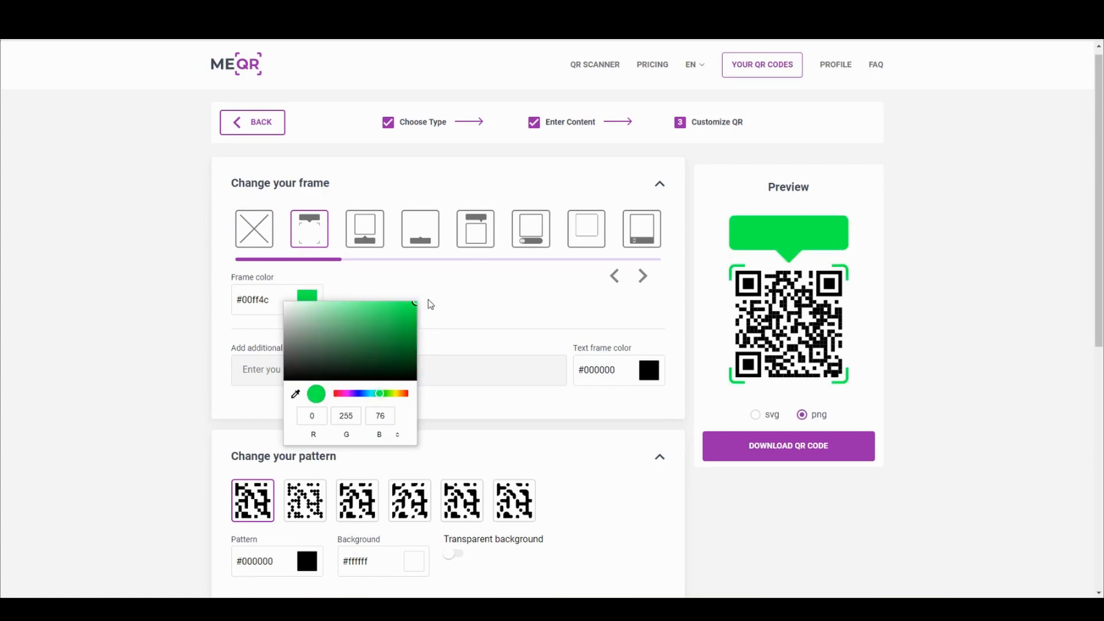
# - Add the frame text 'WI-FI' in blue
pyautogui.click(399, 369)
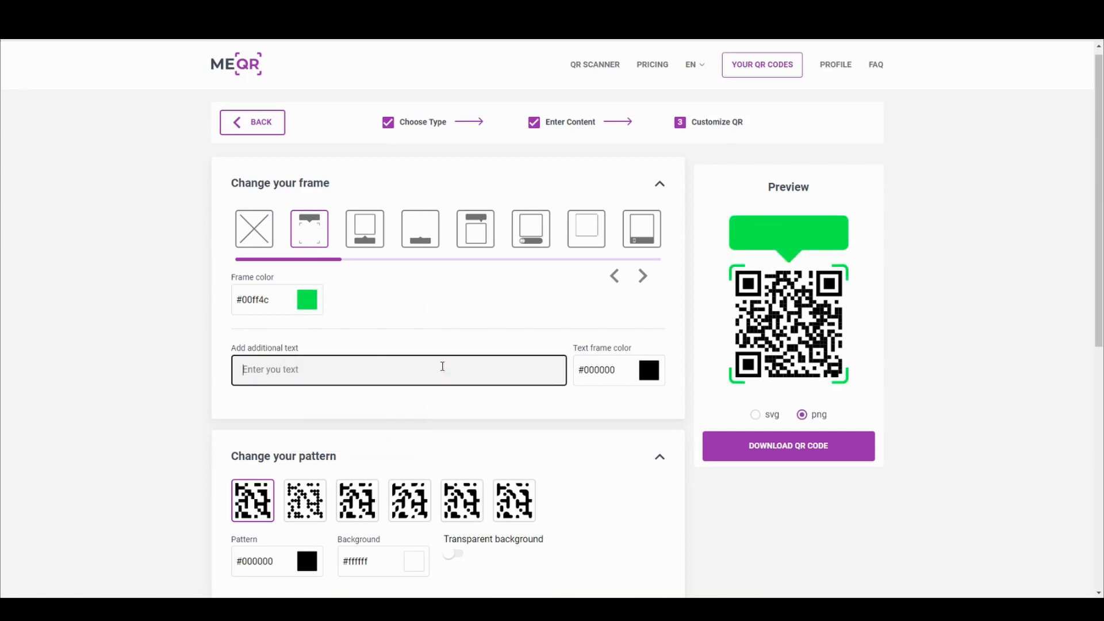
pyautogui.write('WI-')
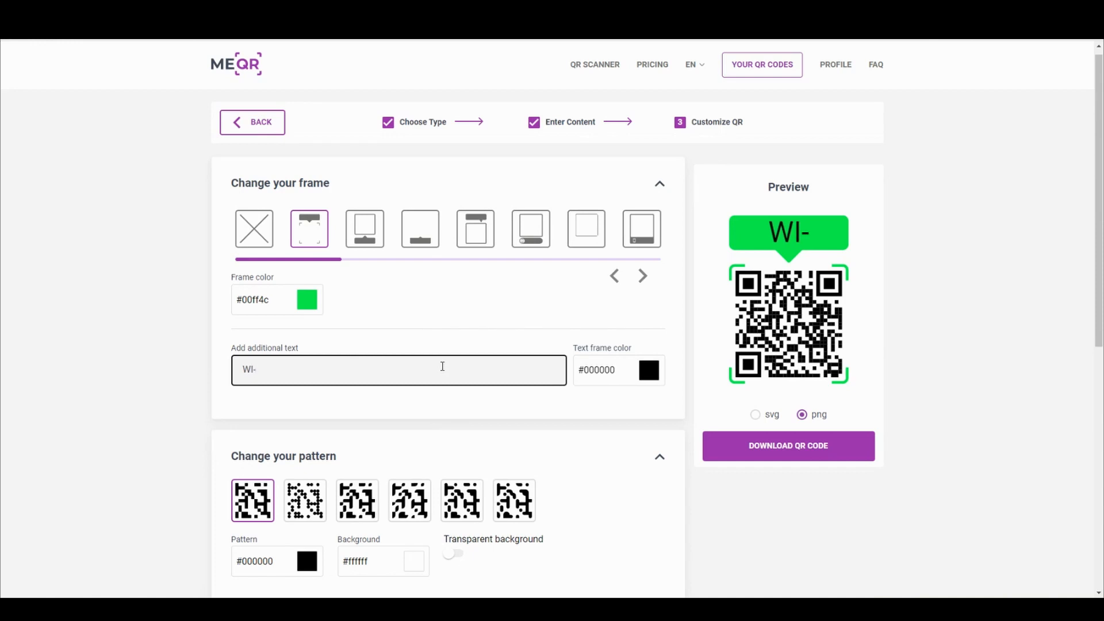
pyautogui.write('FI')
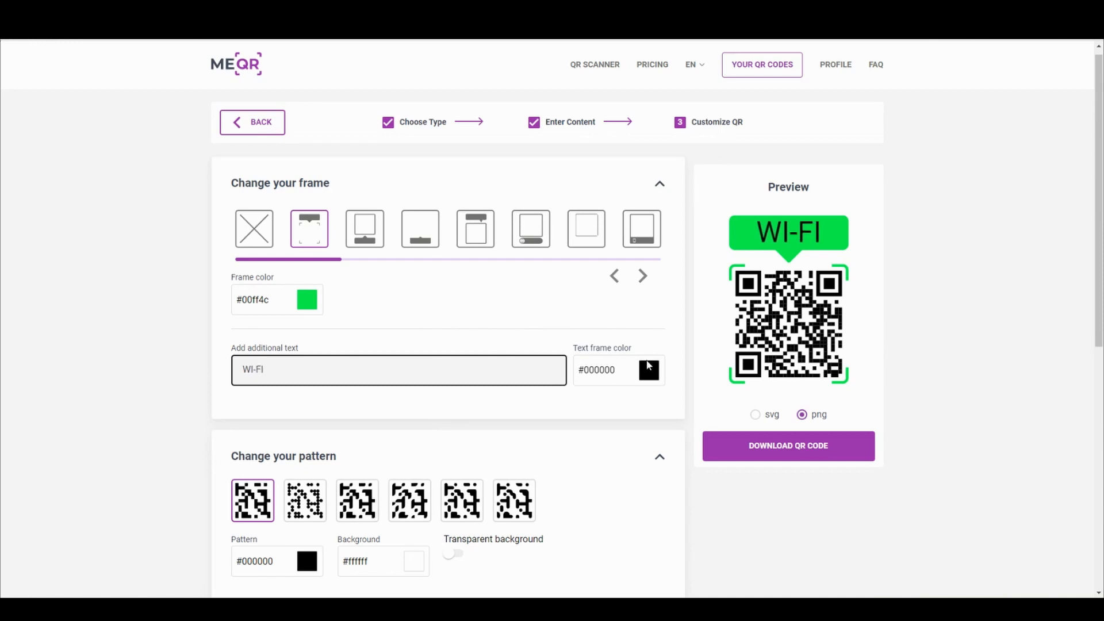
pyautogui.click(648, 370)
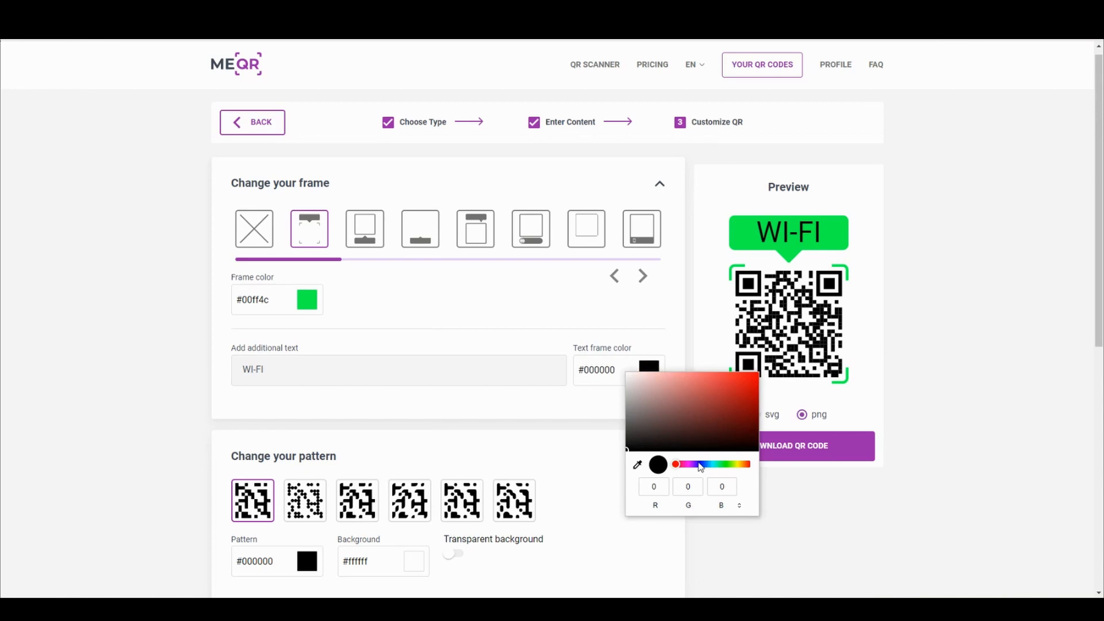
pyautogui.click(697, 464)
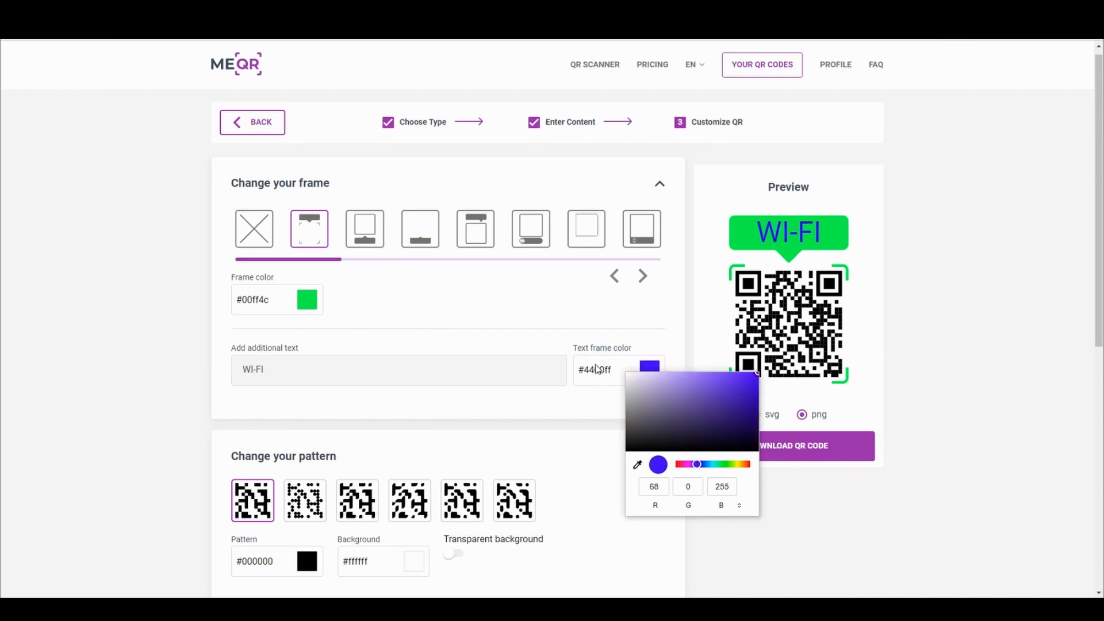
# - Add round outer corners, square inner centres and an Instagram logo, then download the code
pyautogui.scroll(-3)
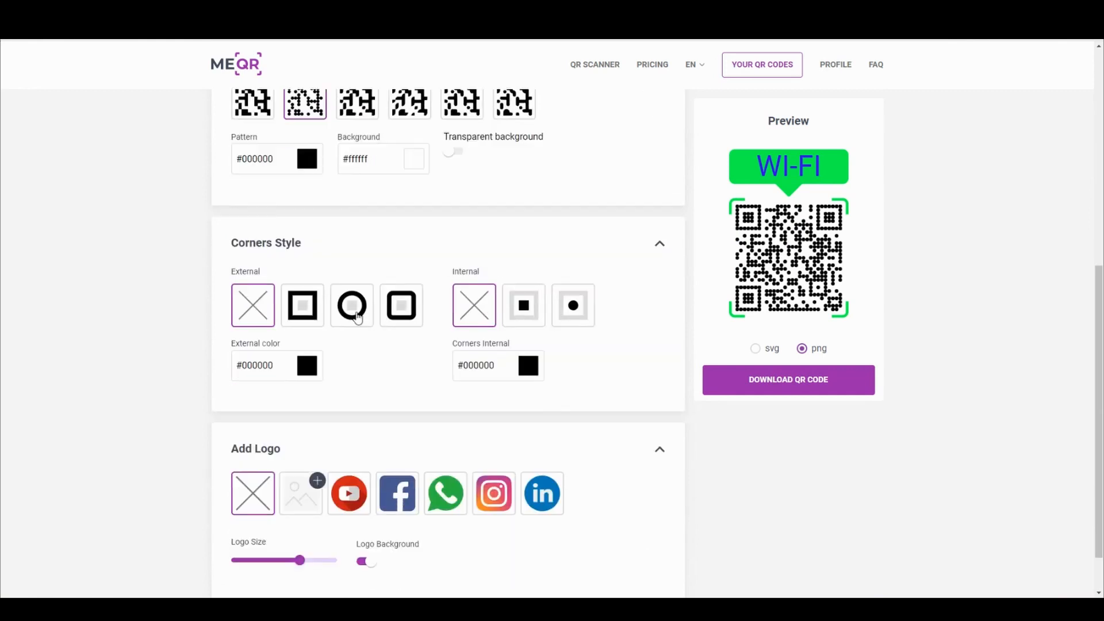
pyautogui.click(351, 304)
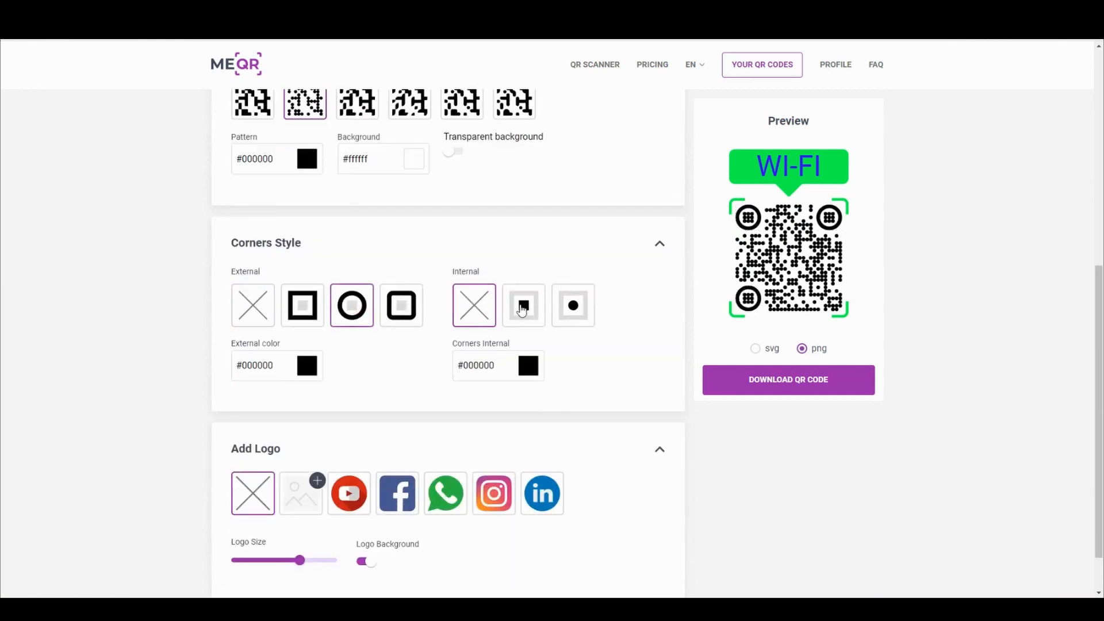
pyautogui.click(522, 305)
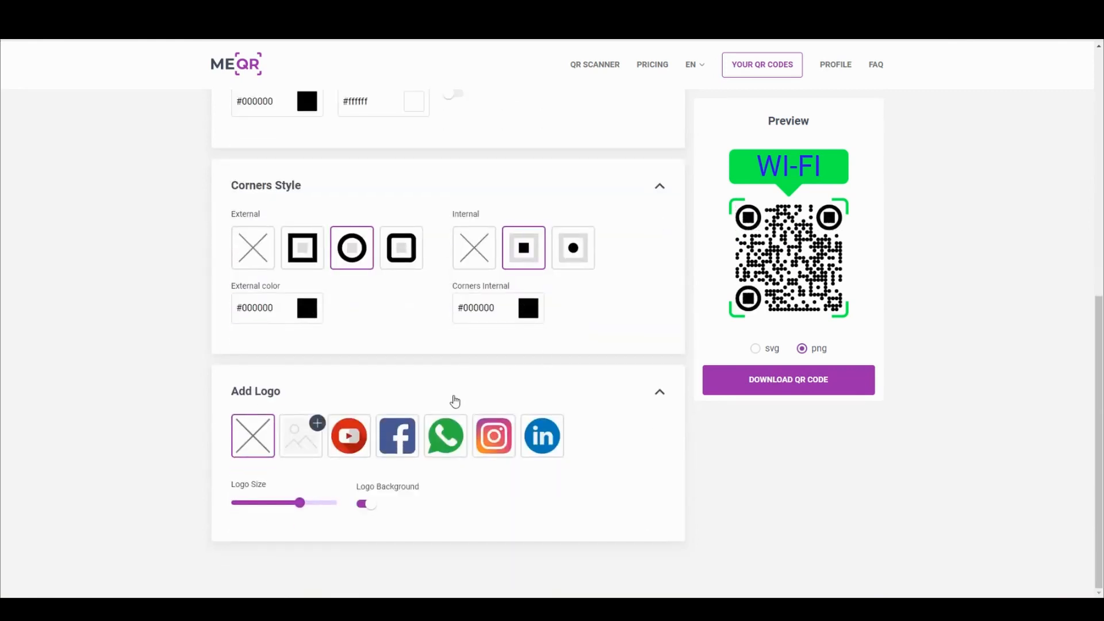
pyautogui.click(493, 435)
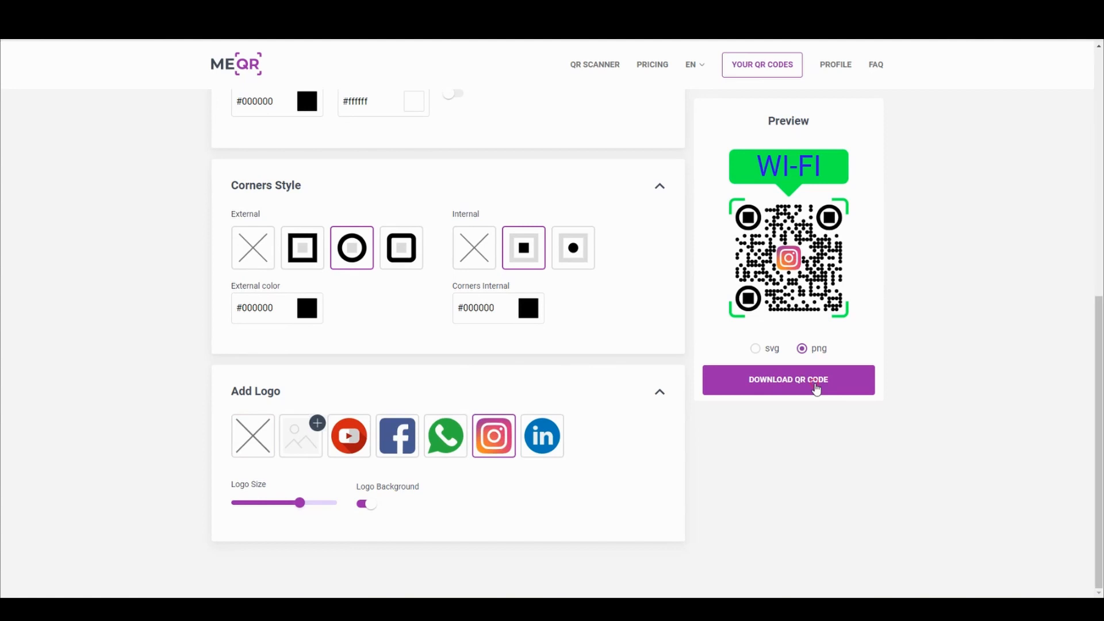
pyautogui.click(788, 380)
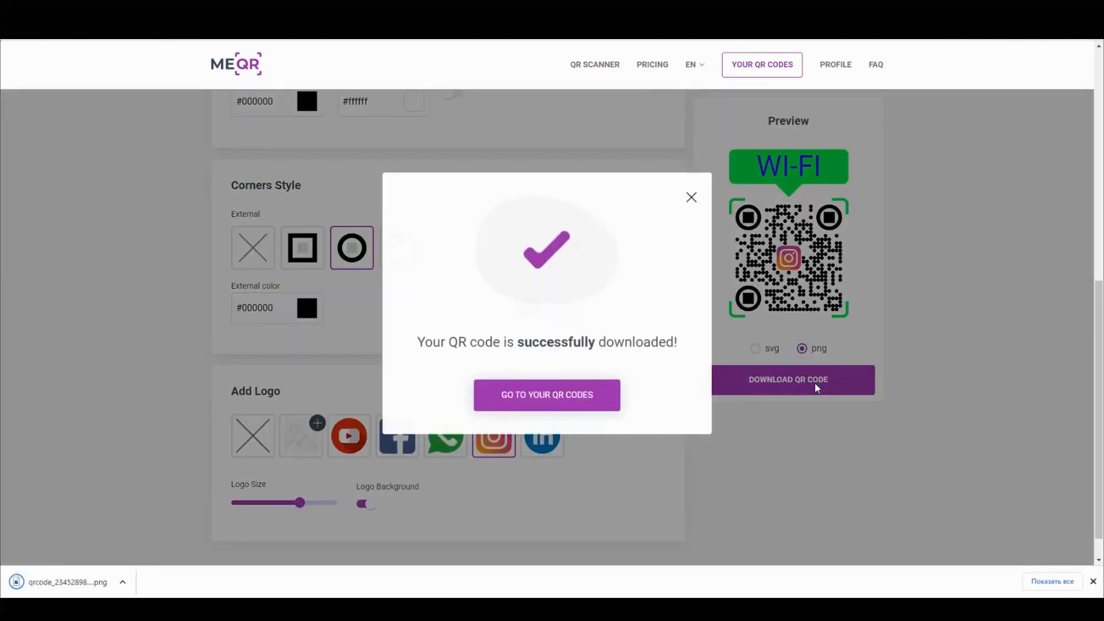
pyautogui.click(546, 394)
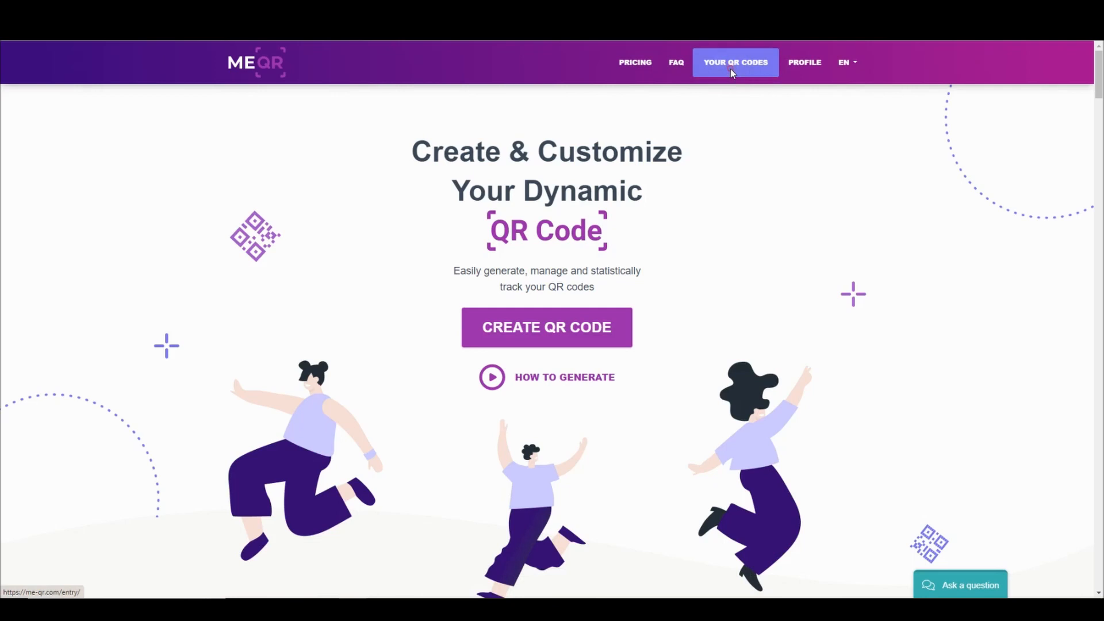
# - Filter the saved QR codes list by code type Wi-Fi
pyautogui.click(734, 62)
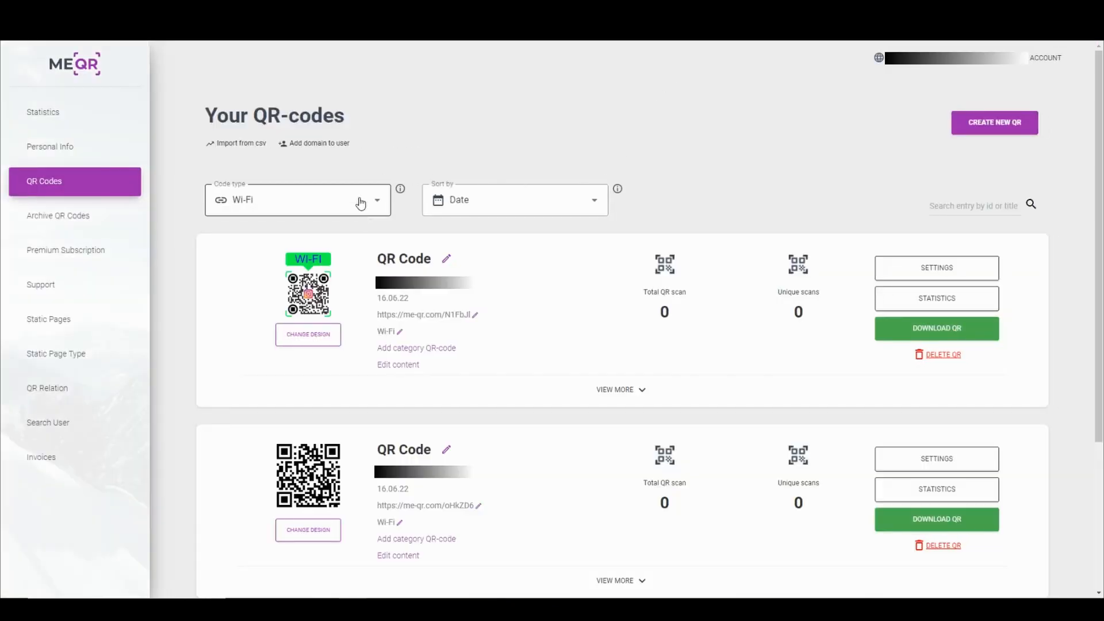
pyautogui.click(297, 200)
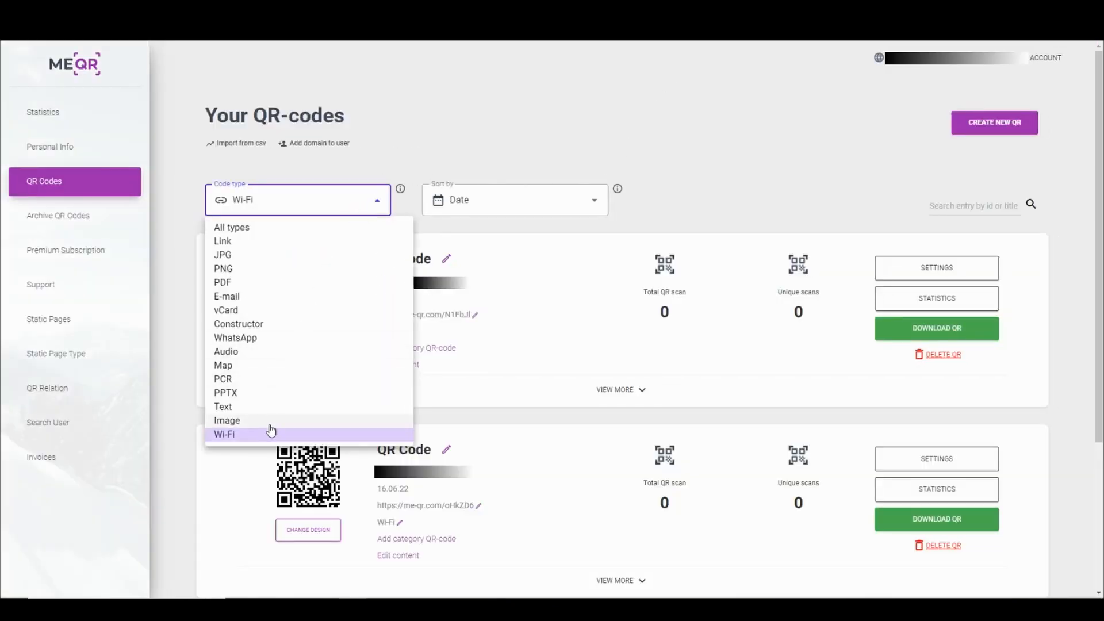
pyautogui.click(224, 434)
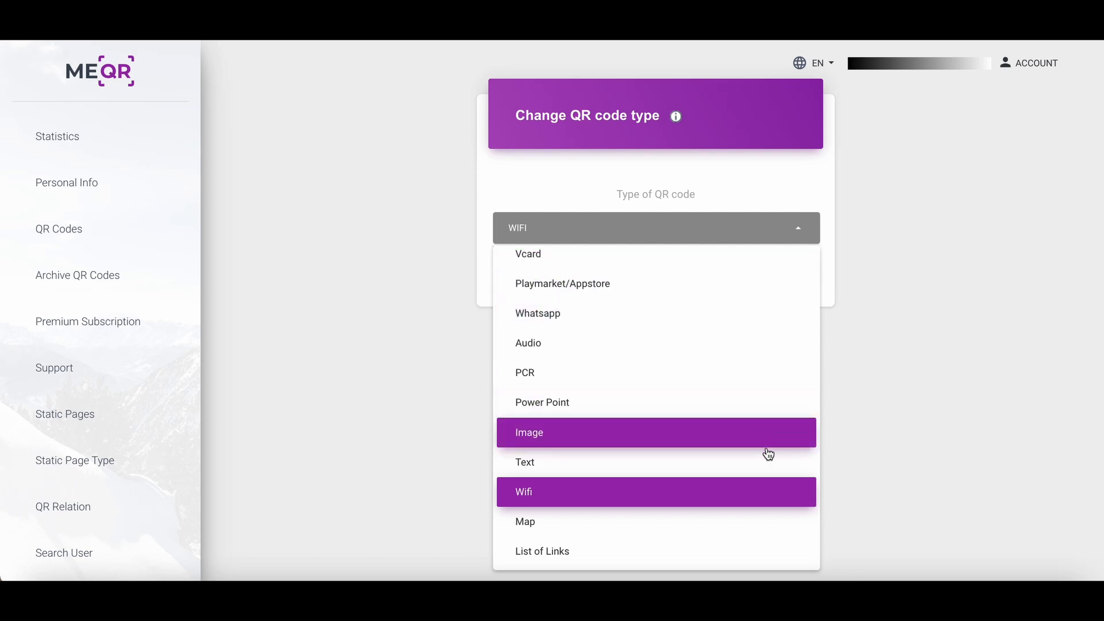
pyautogui.moveTo(772, 564)
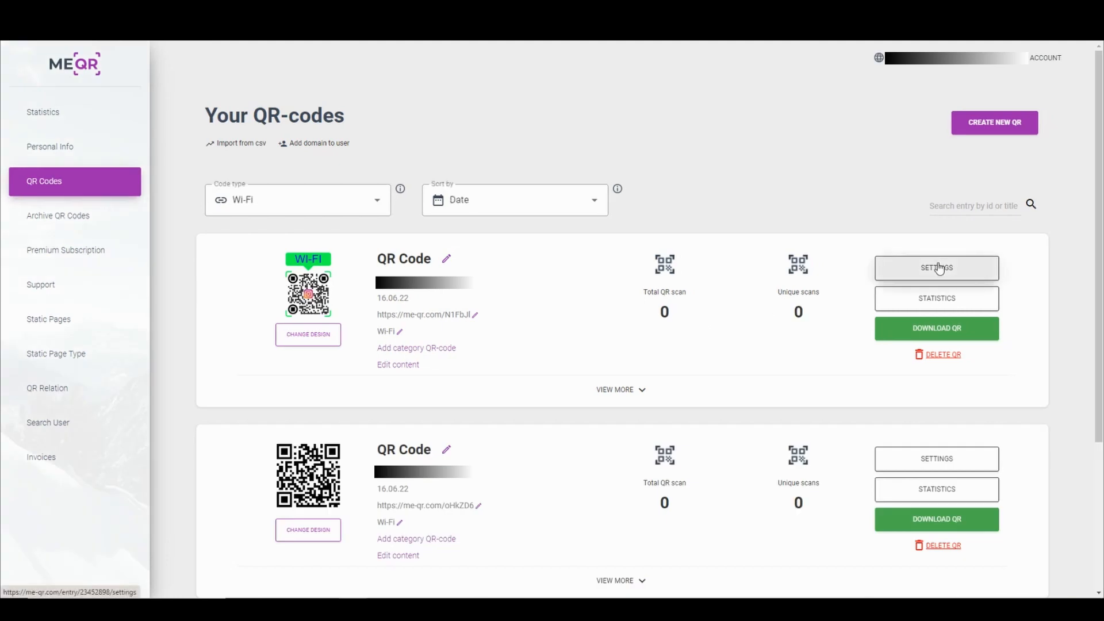
pyautogui.click(937, 267)
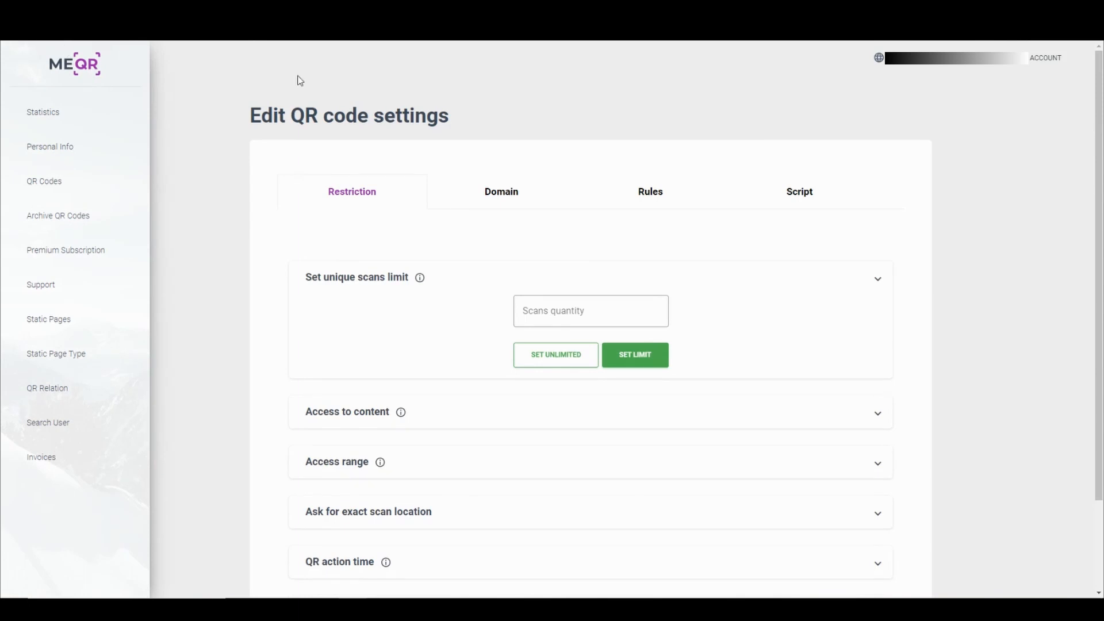
pyautogui.click(44, 182)
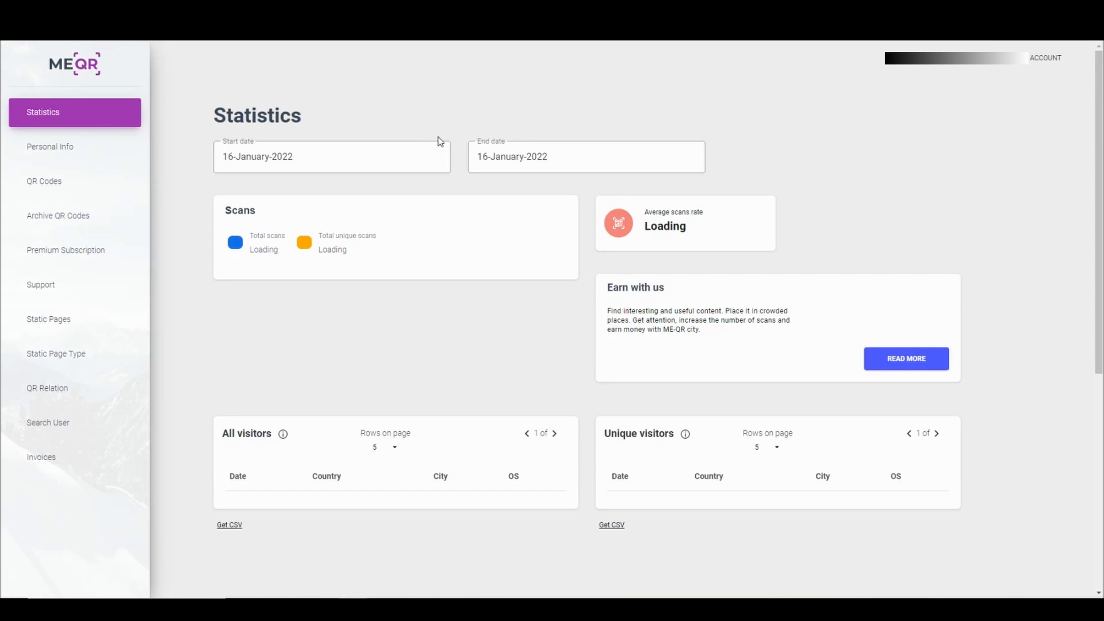
pyautogui.scroll(-3)
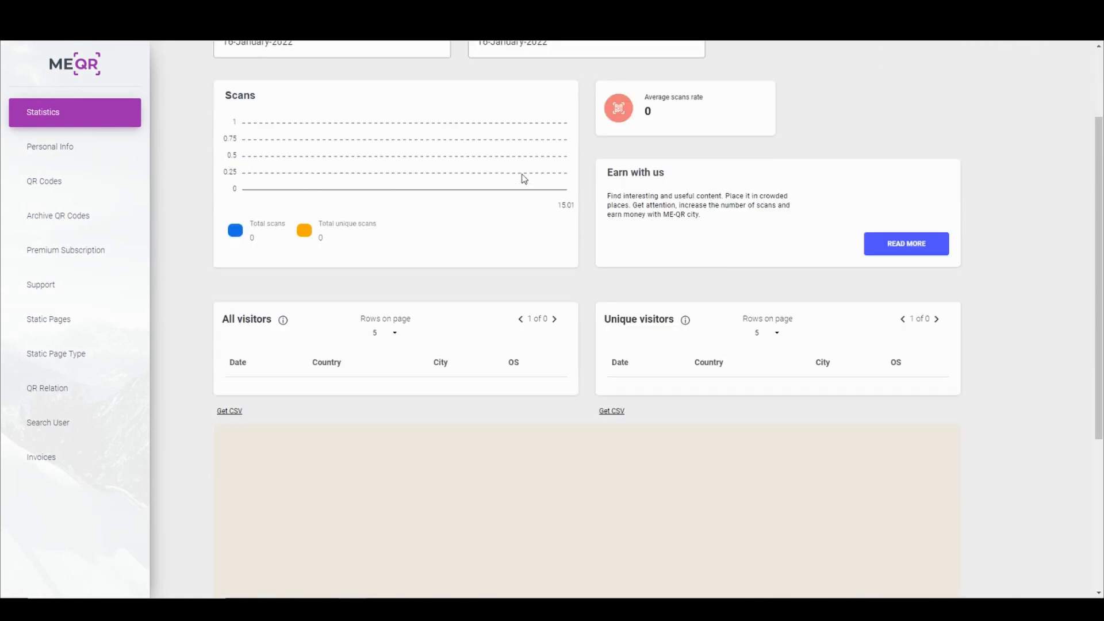
pyautogui.scroll(-3)
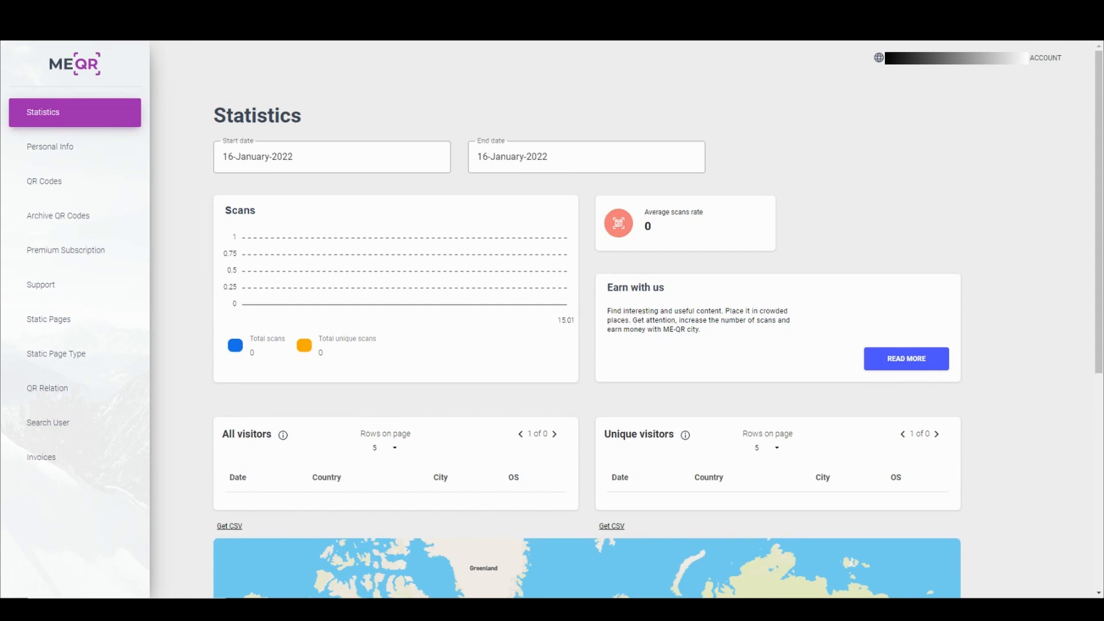
pyautogui.click(44, 181)
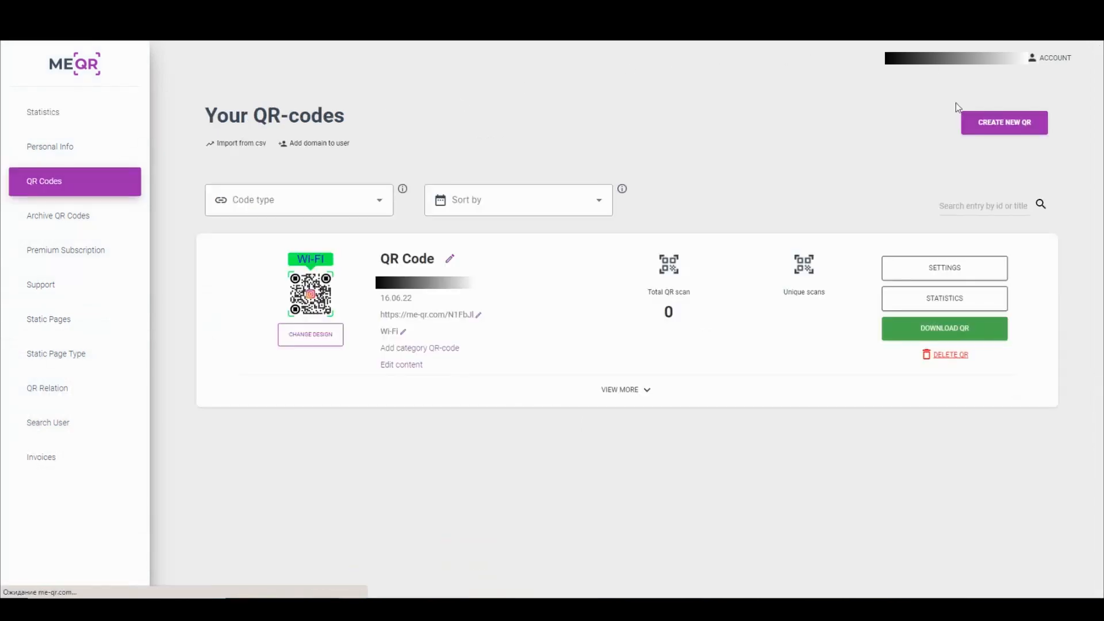